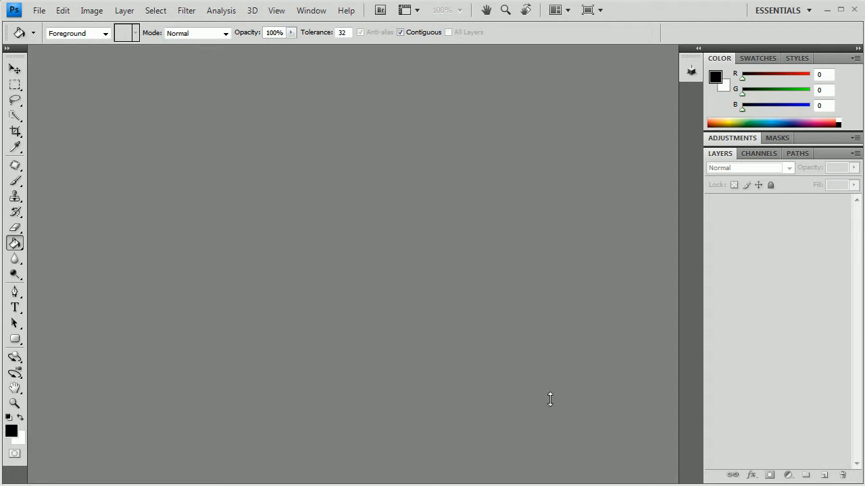
Create a 1920×1280 px document, fill its background black, and add an empty layer.
{"action": "left_click", "coordinate": [47, 8]}
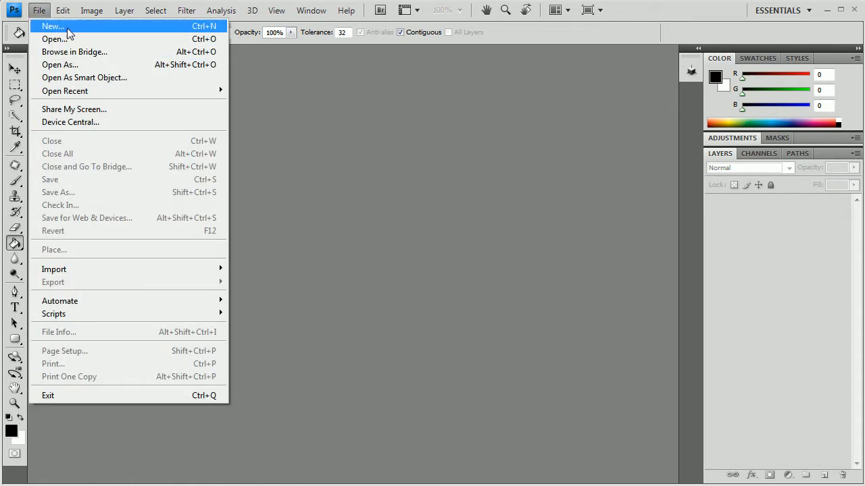
{"action": "left_click", "coordinate": [42, 26]}
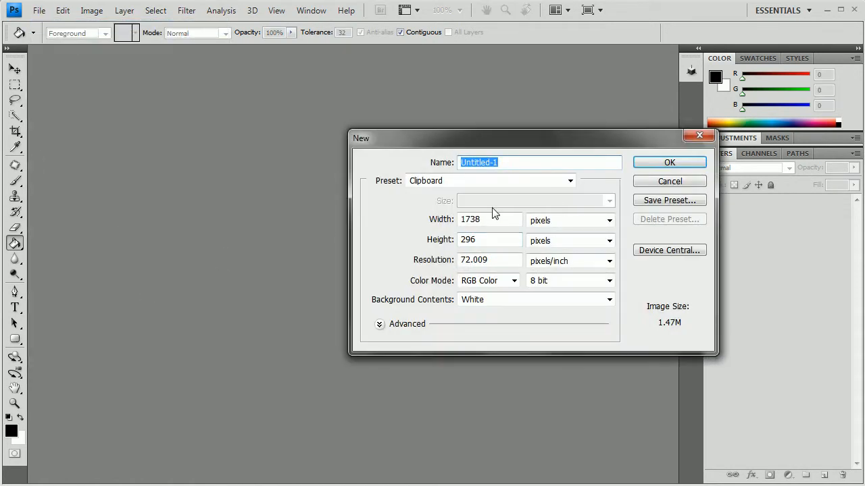
{"action": "type", "text": "1920"}
{"action": "left_click", "coordinate": [489, 240]}
{"action": "type", "text": "1280"}
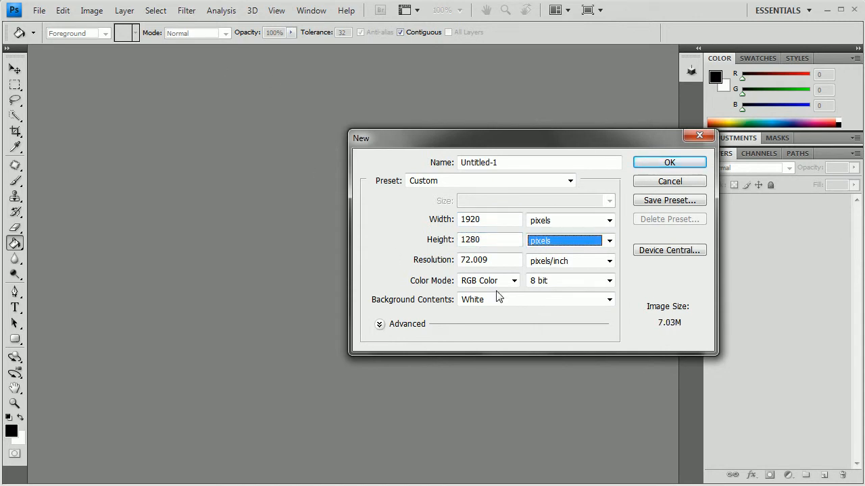
{"action": "left_click", "coordinate": [669, 162]}
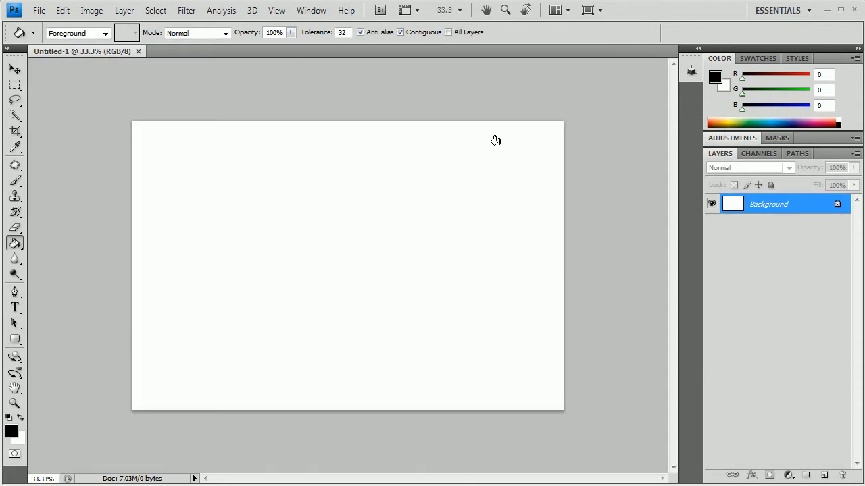
{"action": "mouse_move", "coordinate": [26, 274]}
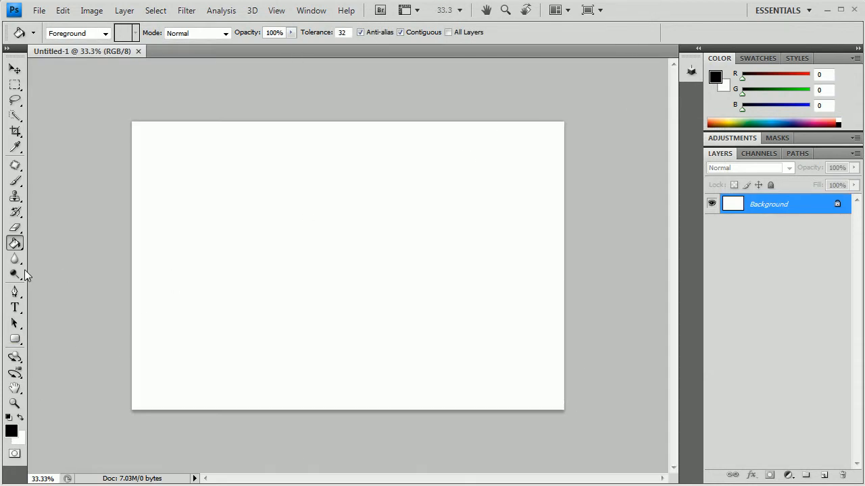
{"action": "left_click", "coordinate": [348, 270]}
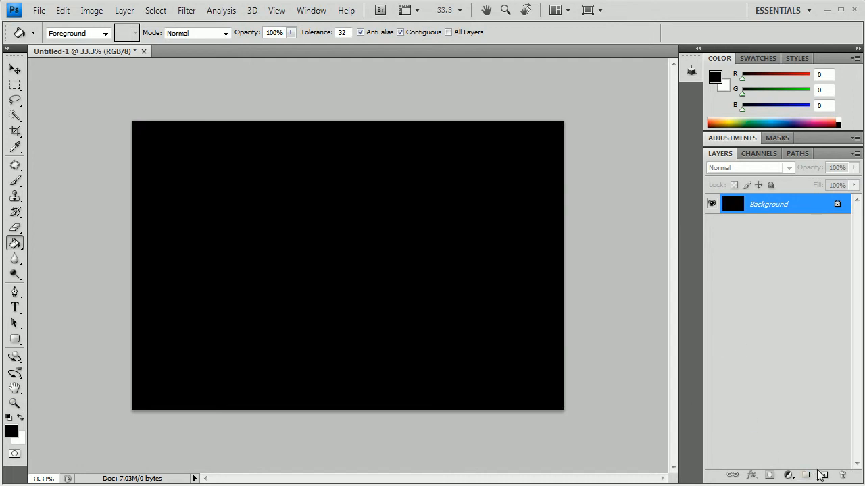
{"action": "left_click", "coordinate": [806, 472]}
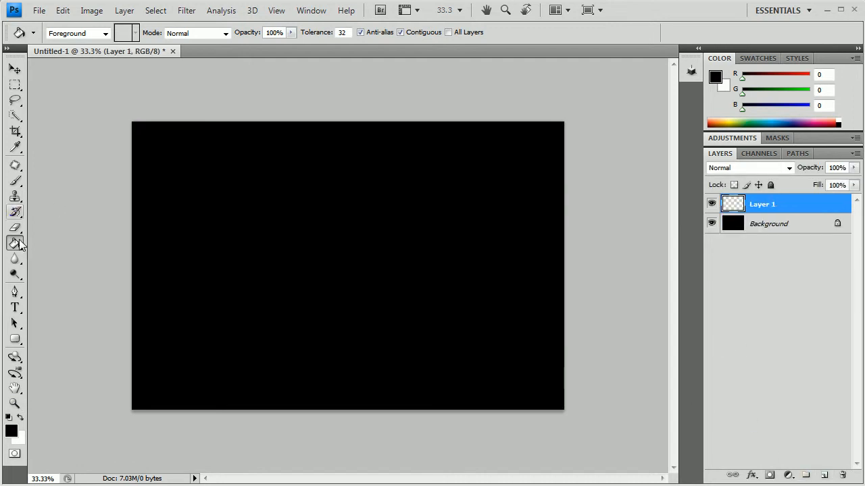
Type 'PMStudios' across the canvas in white 350 pt Brush Script Std.
{"action": "left_click", "coordinate": [11, 310]}
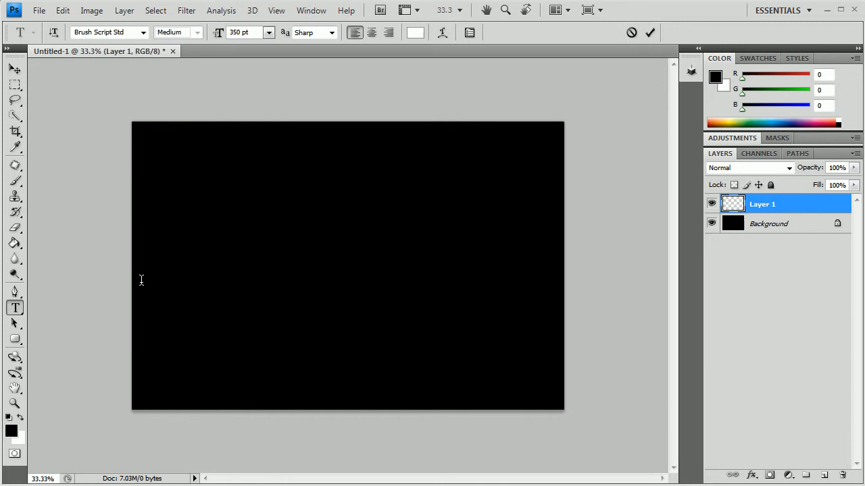
{"action": "left_click", "coordinate": [140, 280]}
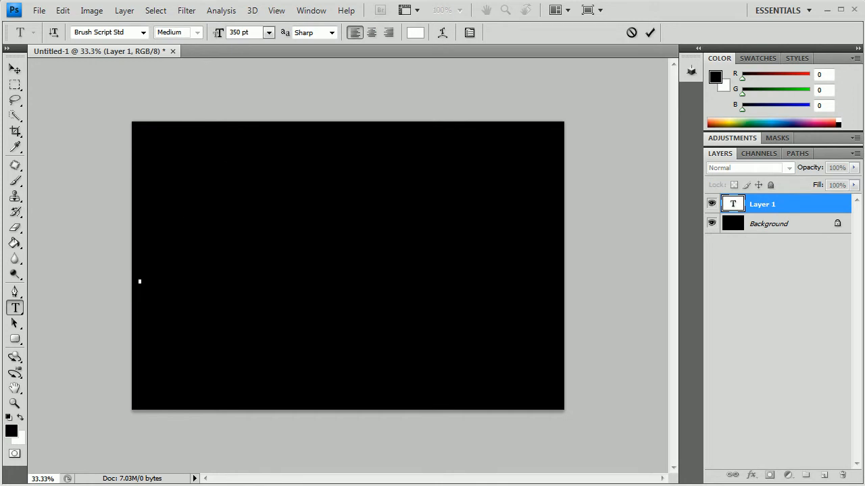
{"action": "left_click", "coordinate": [139, 281]}
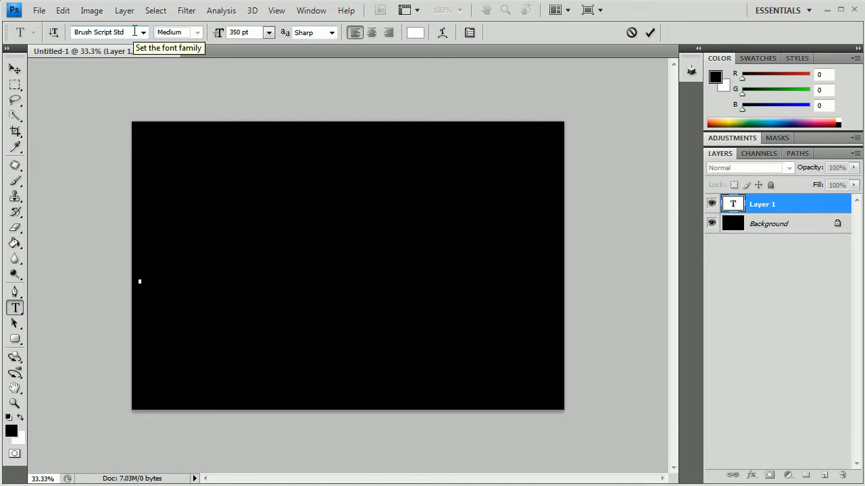
{"action": "left_click", "coordinate": [139, 281]}
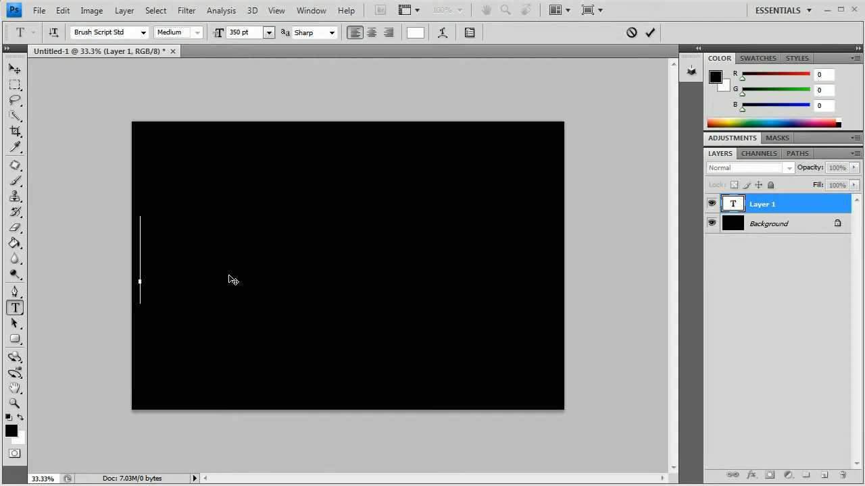
{"action": "type", "text": "PMS"}
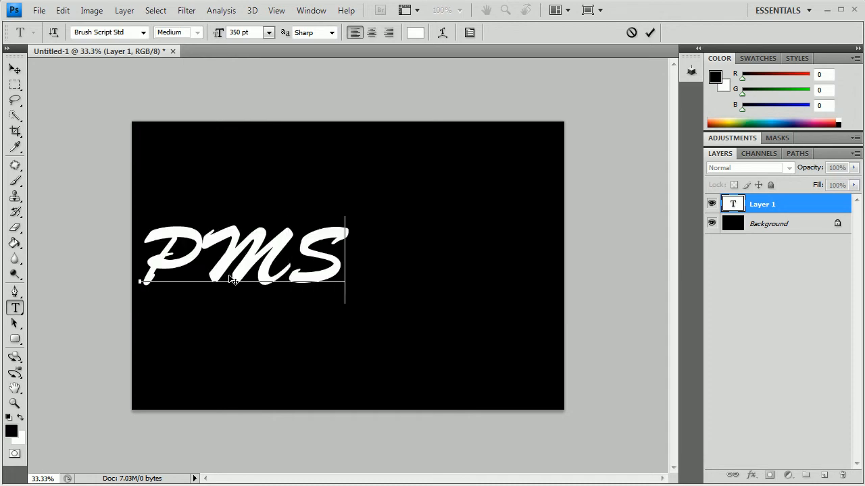
{"action": "type", "text": "tudios"}
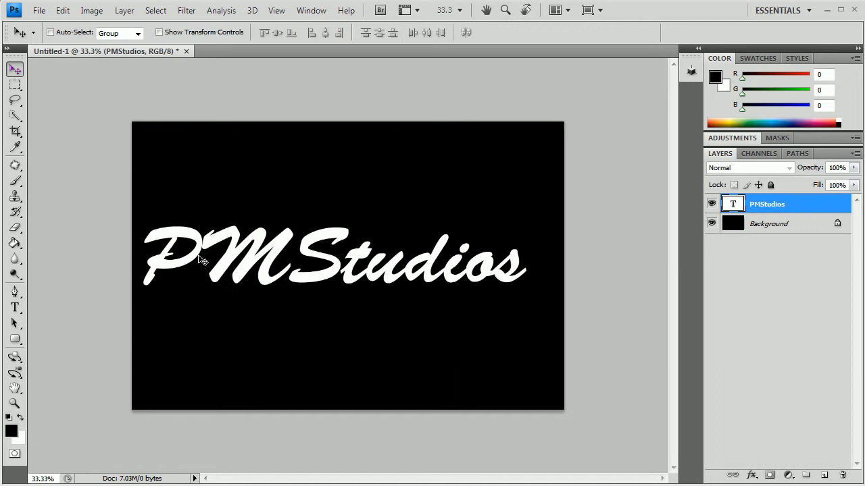
Center the text and give it outer glow, contoured bevel, satin and red colour overlay.
{"action": "left_click_drag", "start_coordinate": [202, 260], "coordinate": [277, 280]}
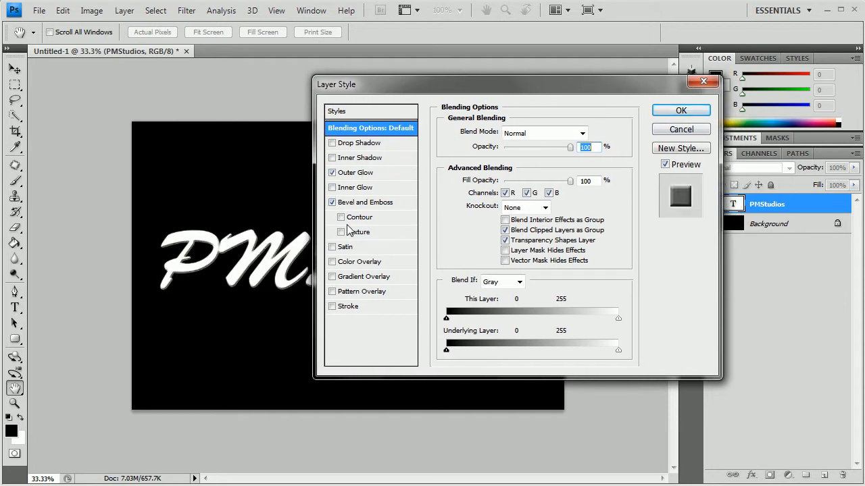
{"action": "left_click", "coordinate": [331, 217]}
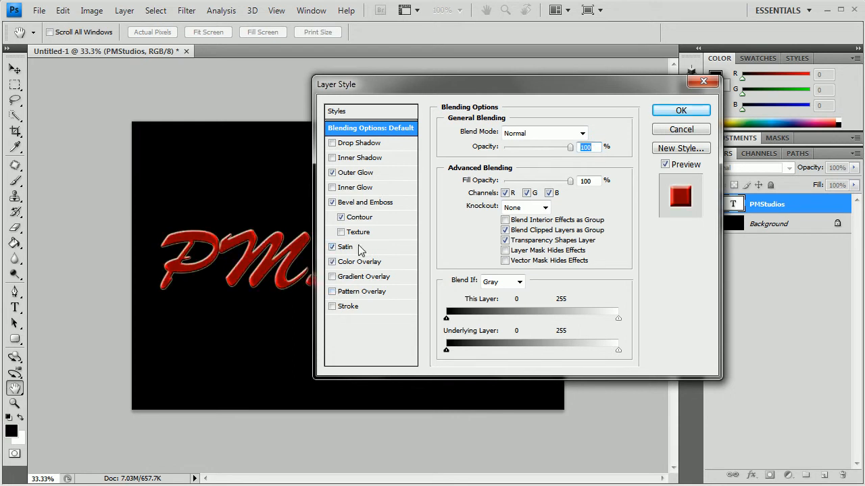
Change the text's colour overlay from red to golden yellow #eada22.
{"action": "left_click", "coordinate": [363, 262]}
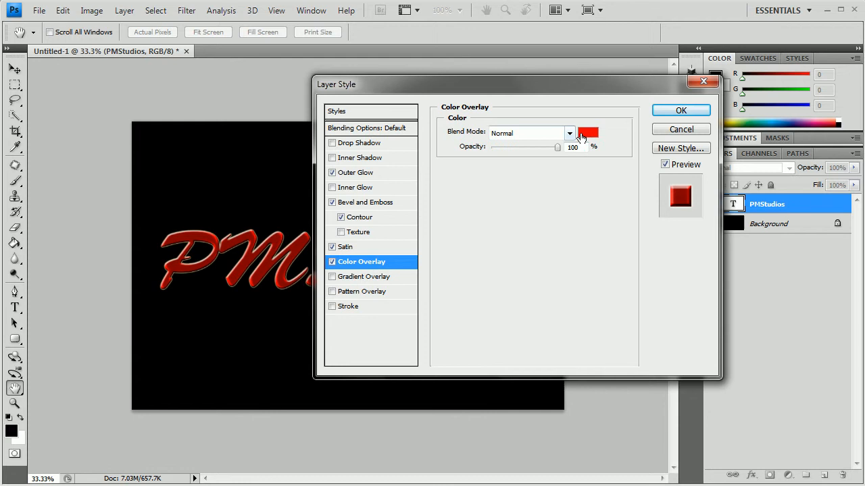
{"action": "left_click", "coordinate": [588, 133]}
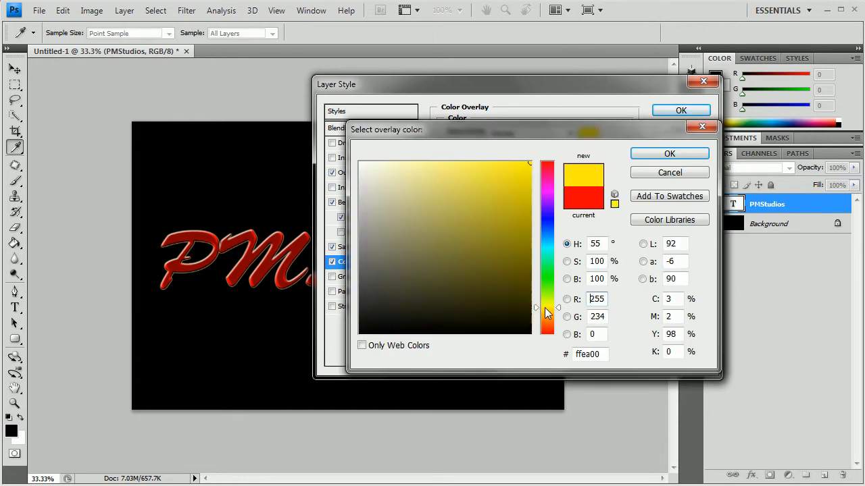
{"action": "left_click", "coordinate": [505, 175]}
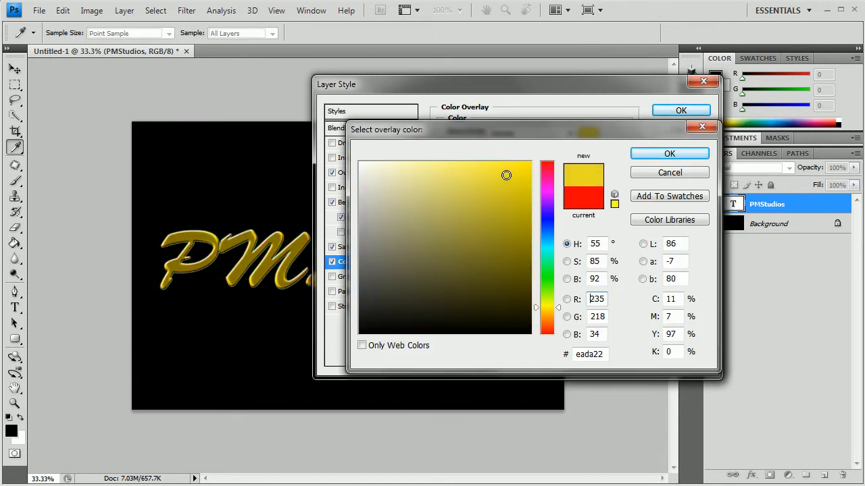
{"action": "left_click", "coordinate": [669, 154]}
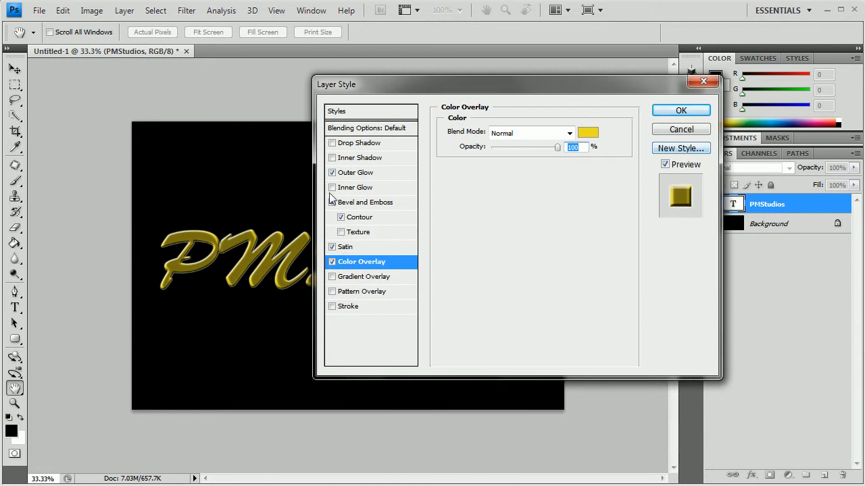
{"action": "left_click", "coordinate": [357, 172]}
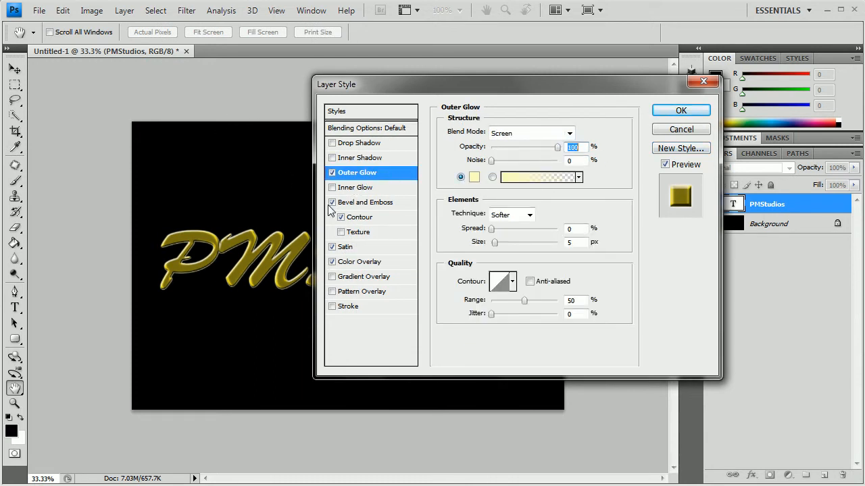
Make the outer glow white and enlarge its size to about 18 px.
{"action": "left_click", "coordinate": [473, 177]}
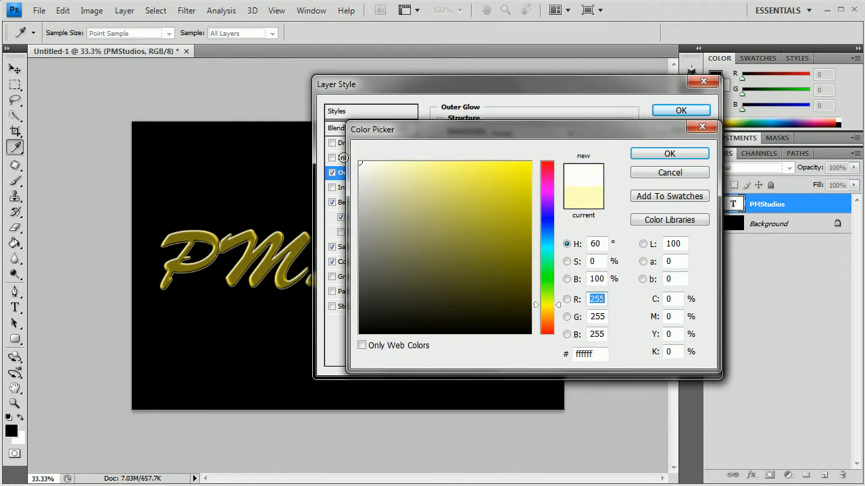
{"action": "left_click", "coordinate": [669, 153]}
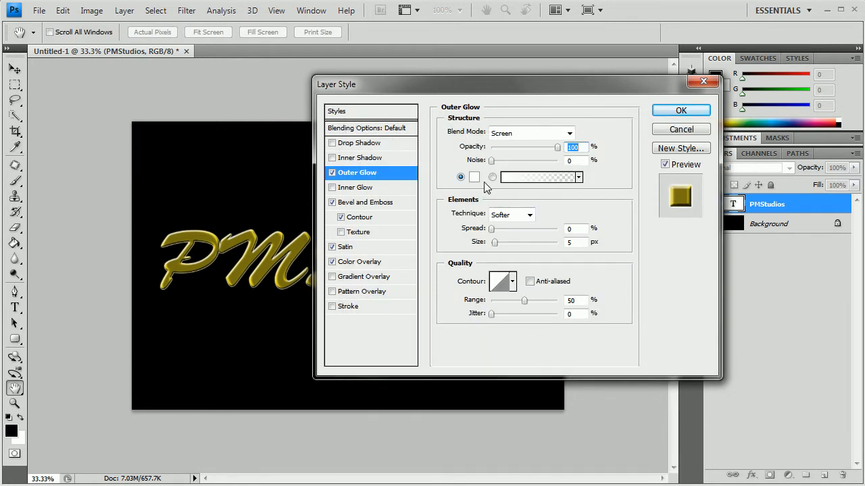
{"action": "left_click_drag", "start_coordinate": [494, 242], "coordinate": [504, 242]}
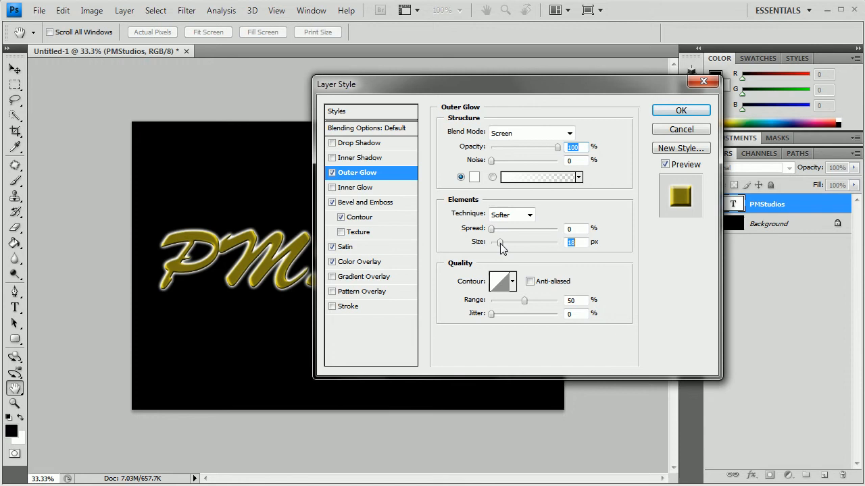
{"action": "left_click_drag", "start_coordinate": [500, 242], "coordinate": [506, 243]}
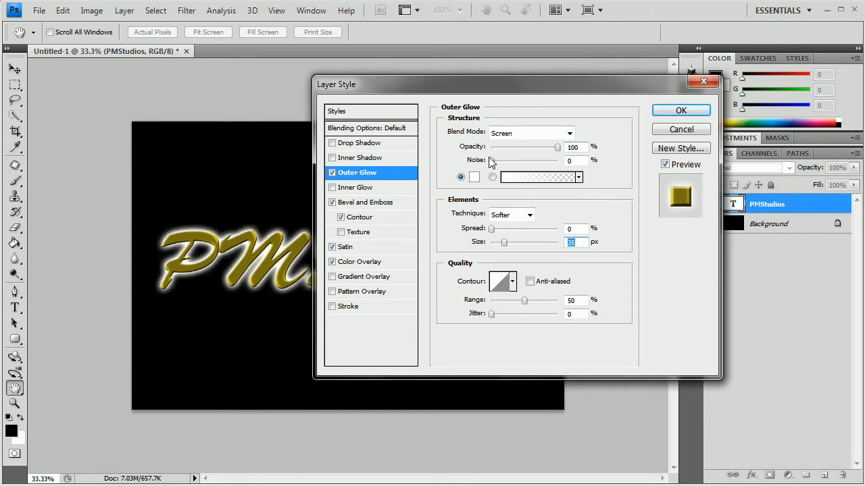
{"action": "left_click", "coordinate": [367, 202]}
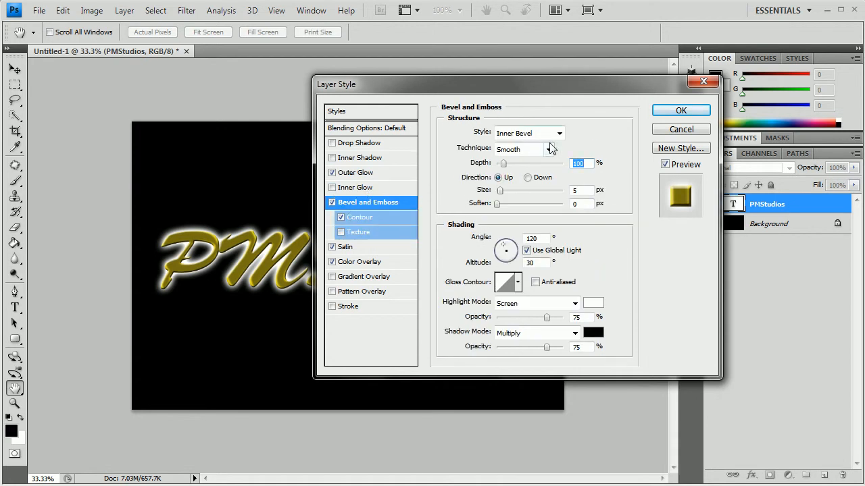
Set the bevel to Chisel Hard with a rippled gloss contour and 100% contour range.
{"action": "left_click", "coordinate": [551, 150]}
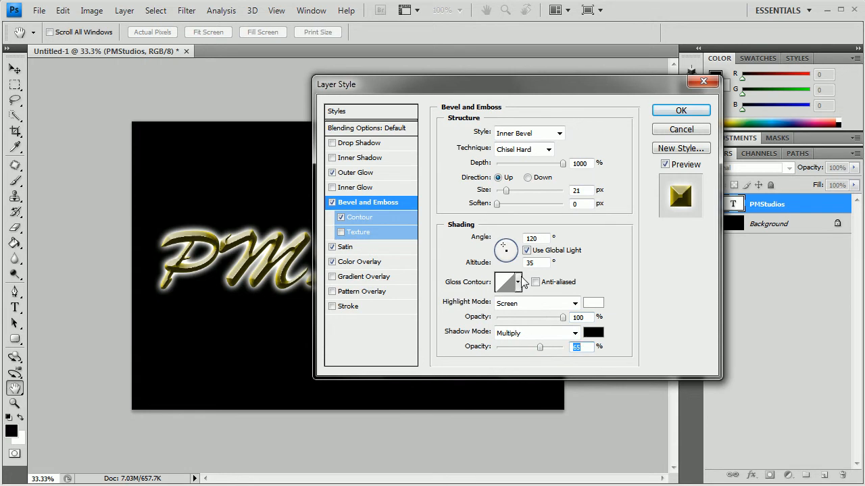
{"action": "left_click", "coordinate": [518, 282]}
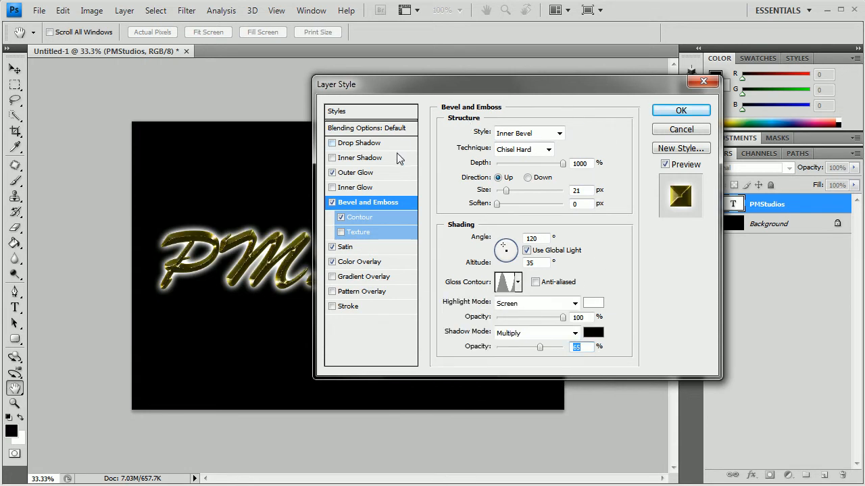
{"action": "left_click", "coordinate": [359, 217]}
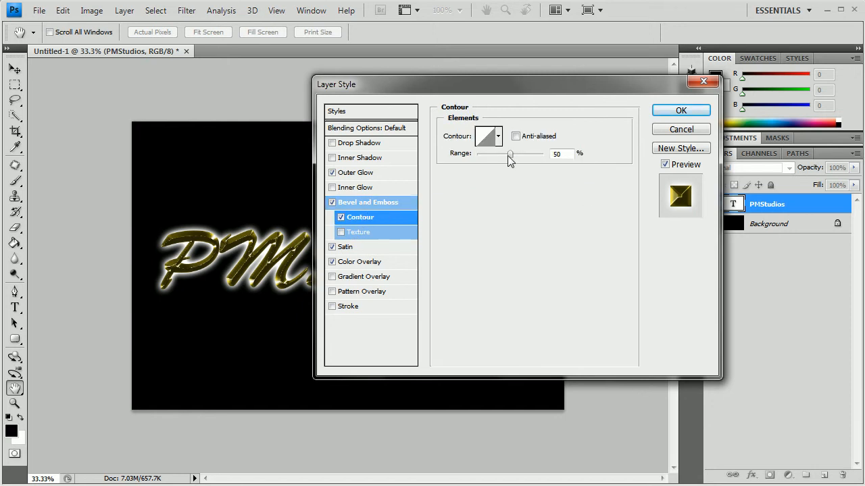
{"action": "left_click_drag", "start_coordinate": [510, 154], "coordinate": [543, 154]}
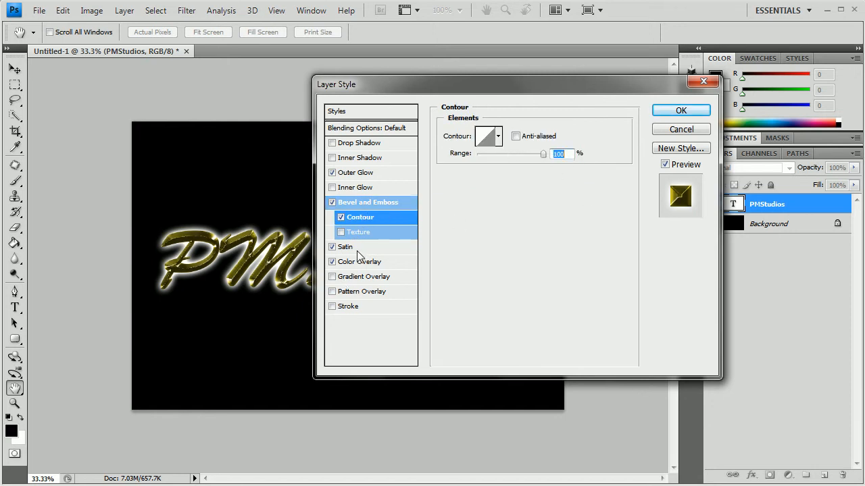
{"action": "left_click", "coordinate": [347, 246]}
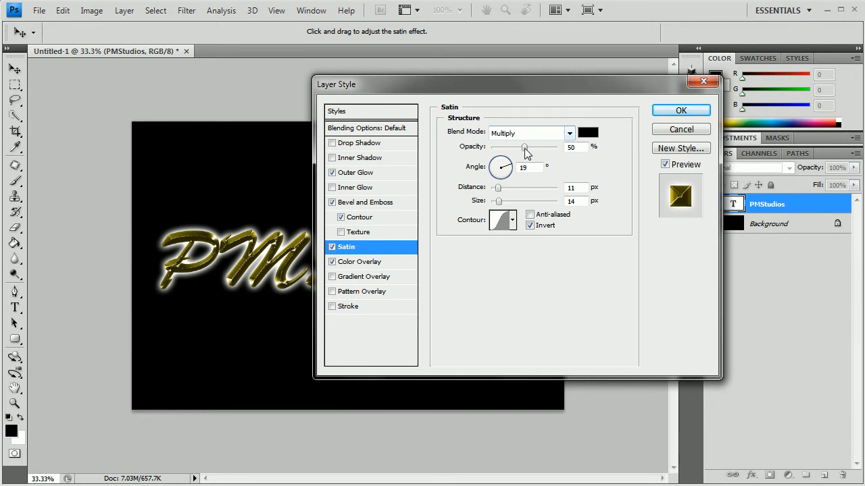
Lower the satin opacity to about 21% and confirm the layer styles.
{"action": "left_click_drag", "start_coordinate": [524, 147], "coordinate": [507, 148]}
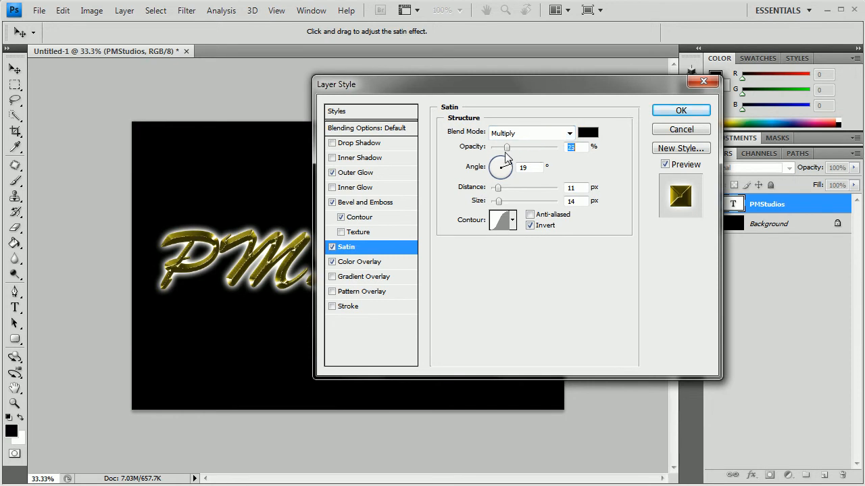
{"action": "left_click_drag", "start_coordinate": [508, 147], "coordinate": [502, 147]}
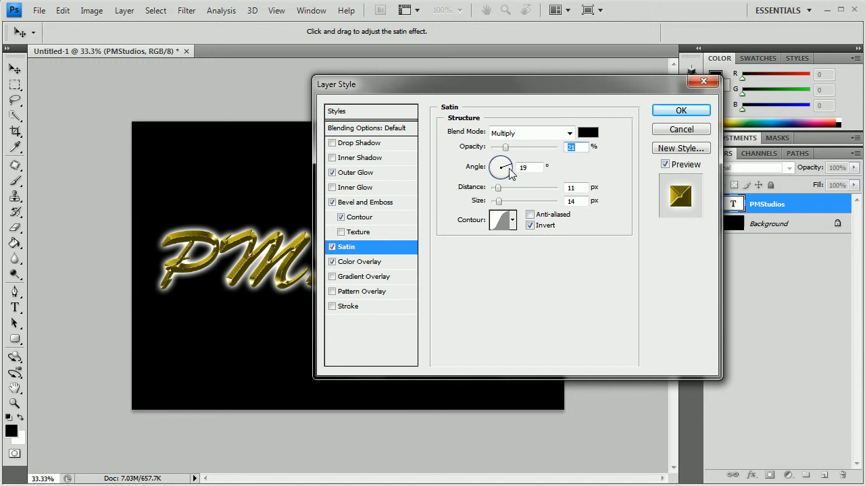
{"action": "mouse_move", "coordinate": [515, 217]}
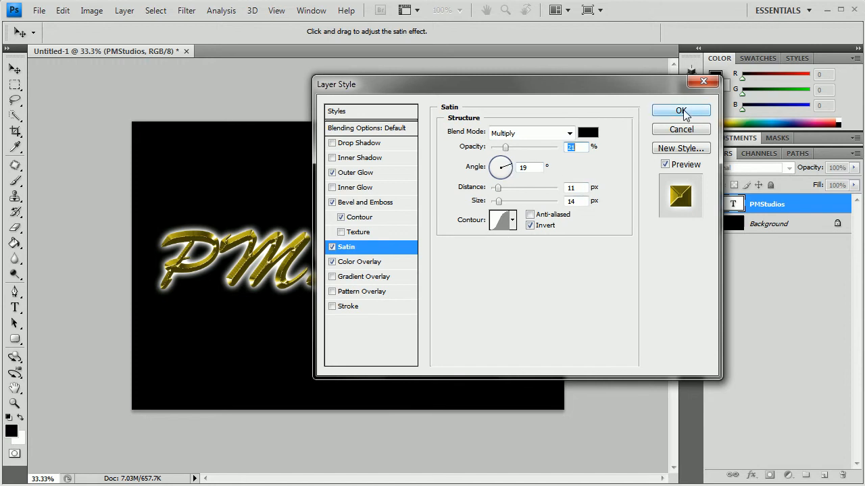
{"action": "left_click", "coordinate": [681, 110]}
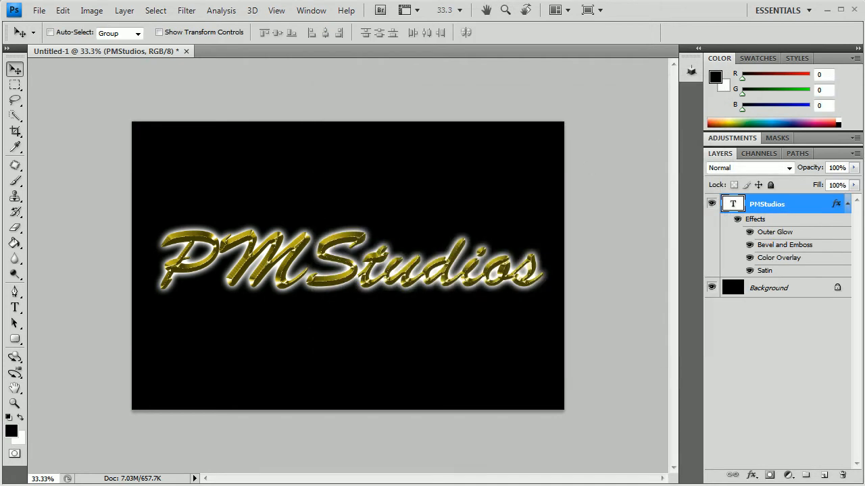
Inspect the gold lettering at actual pixels, then add a new layer beneath the text.
{"action": "left_click", "coordinate": [319, 32]}
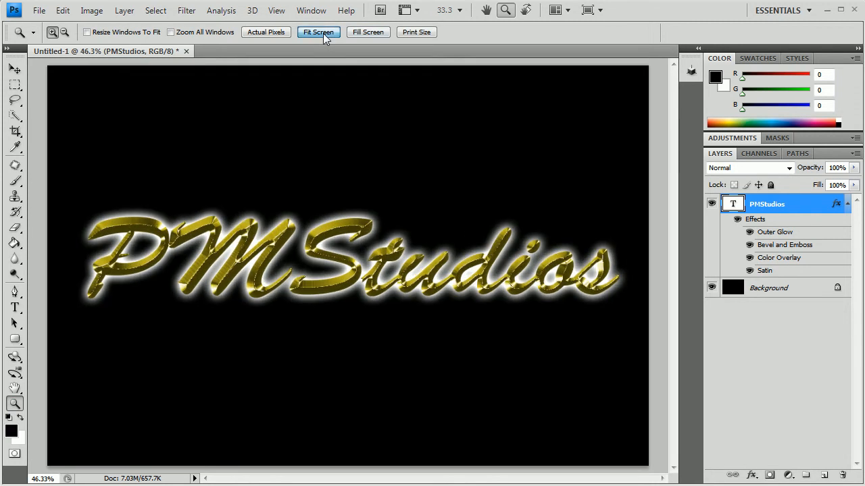
{"action": "left_click", "coordinate": [266, 32]}
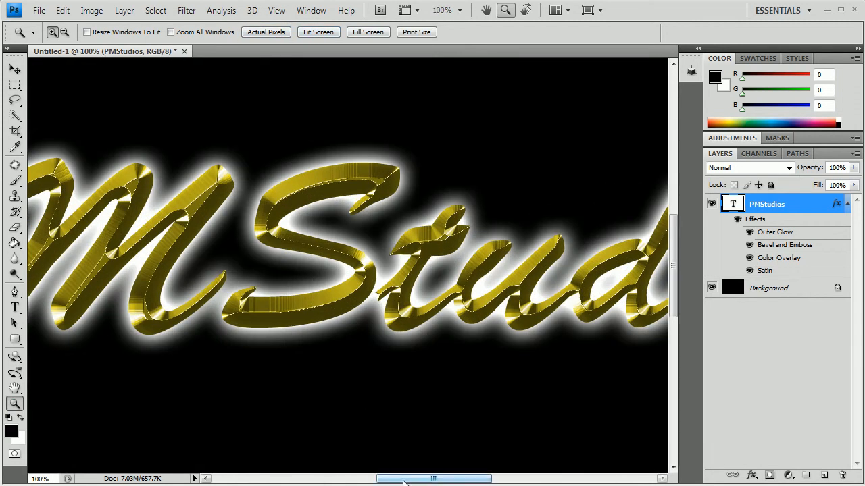
{"action": "left_click_drag", "start_coordinate": [434, 478], "coordinate": [427, 478]}
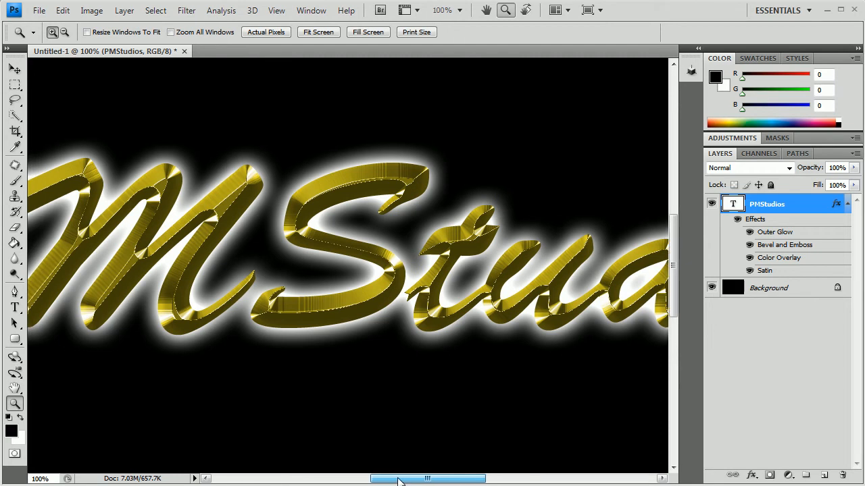
{"action": "left_click_drag", "start_coordinate": [425, 478], "coordinate": [368, 478]}
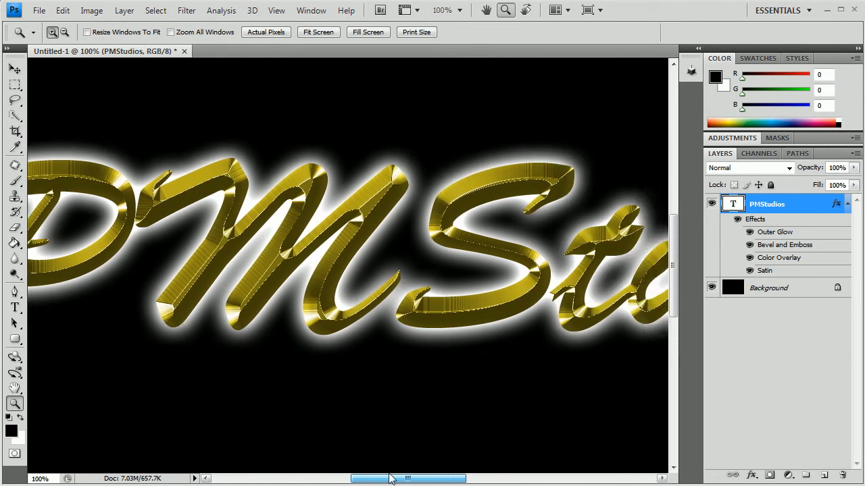
{"action": "left_click_drag", "start_coordinate": [389, 478], "coordinate": [507, 479]}
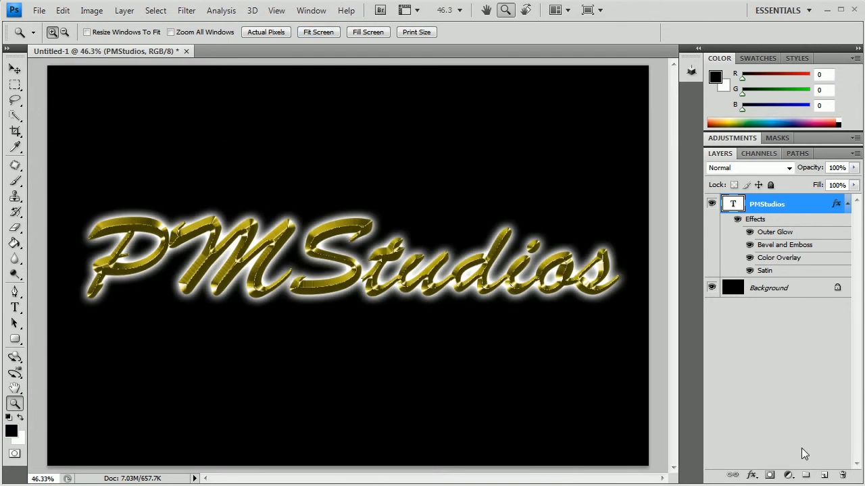
{"action": "left_click", "coordinate": [823, 473]}
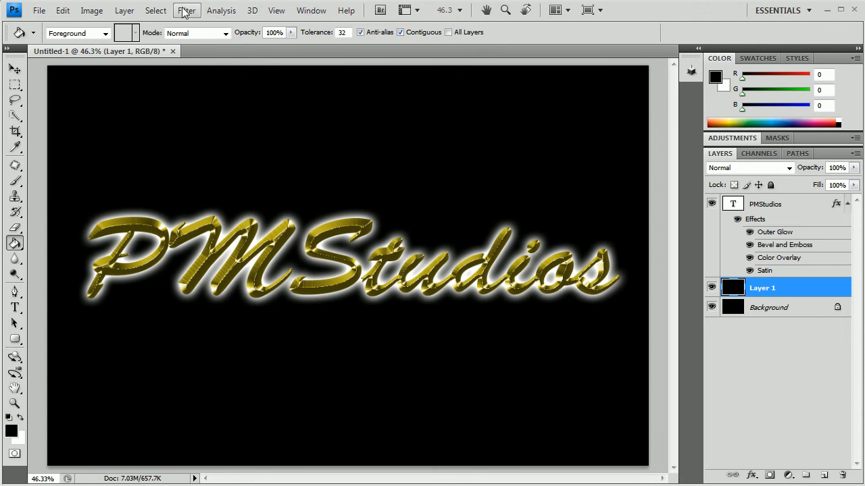
Render a 105mm Prime lens flare on the new layer behind the text.
{"action": "left_click", "coordinate": [186, 10]}
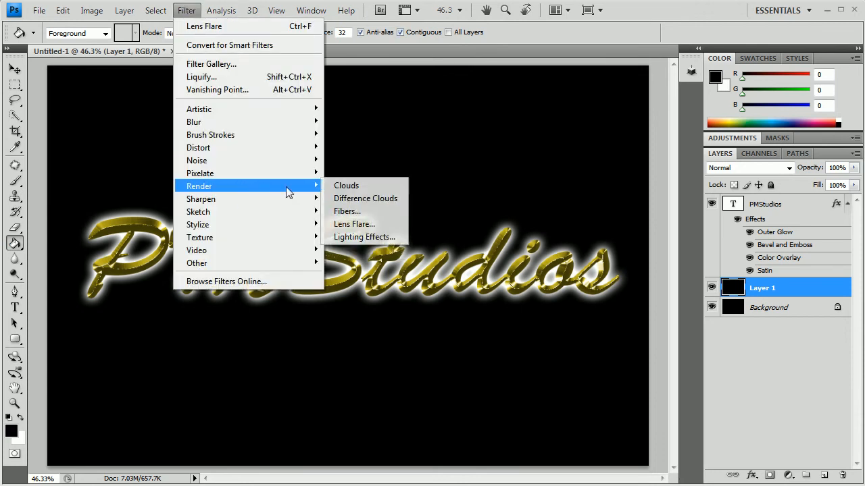
{"action": "left_click", "coordinate": [354, 224]}
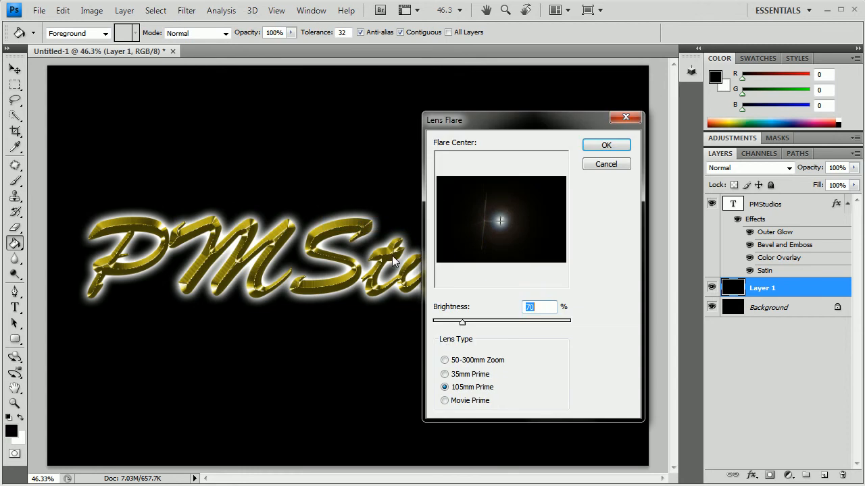
{"action": "mouse_move", "coordinate": [479, 331]}
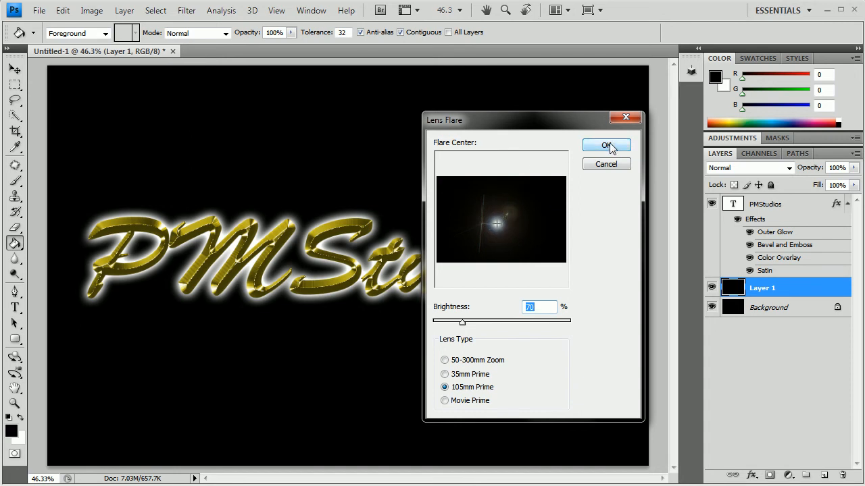
{"action": "left_click", "coordinate": [606, 145]}
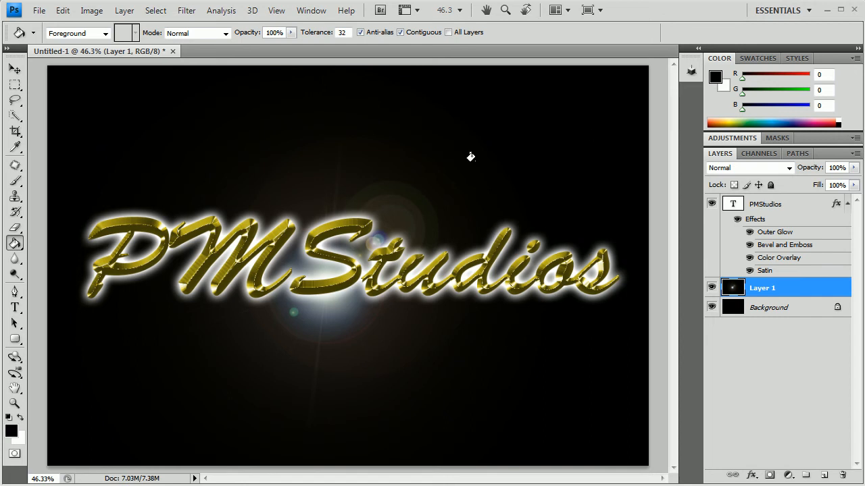
{"action": "mouse_move", "coordinate": [360, 289]}
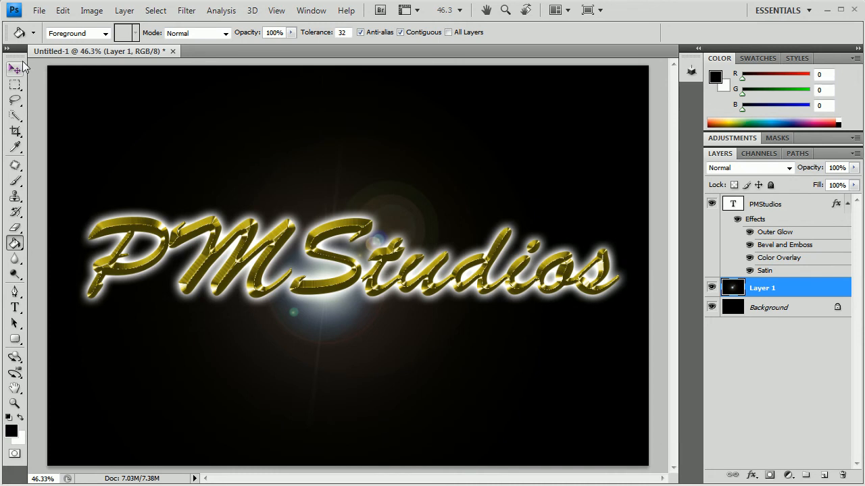
{"action": "left_click", "coordinate": [14, 67]}
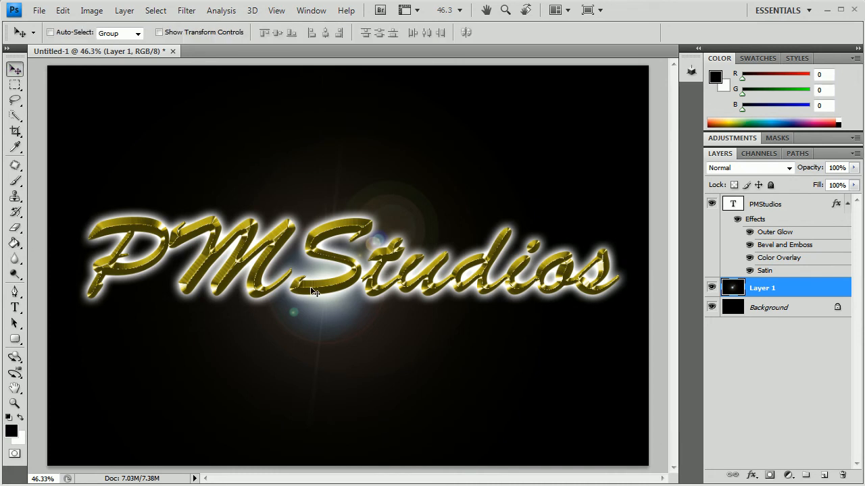